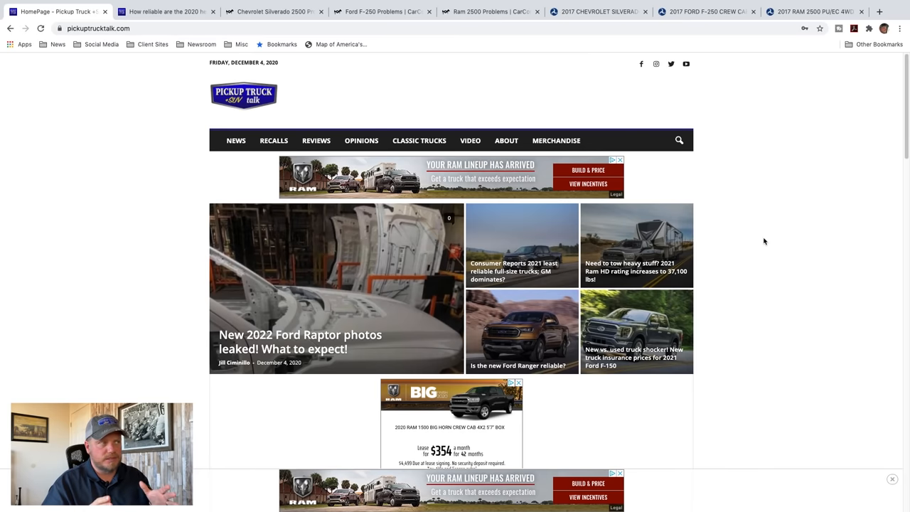
pyautogui.moveTo(758, 235)
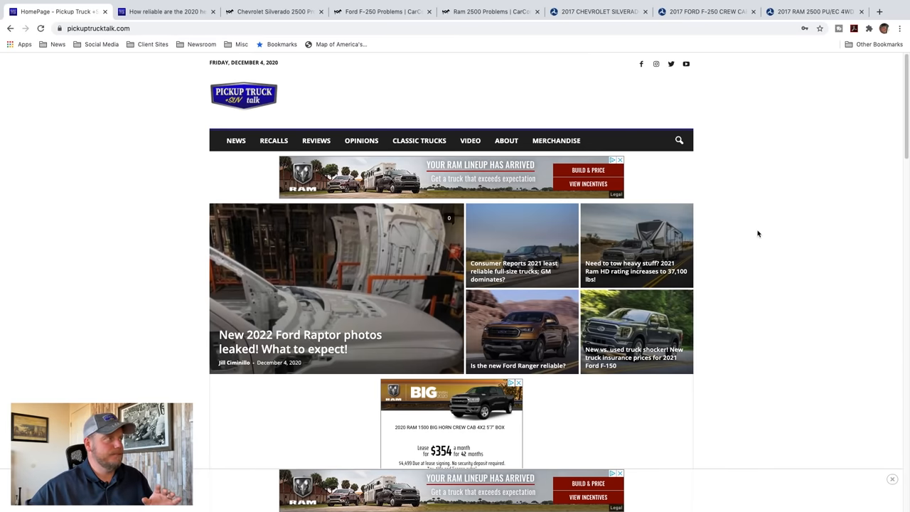
# Switch to the 'How reliable are the 2020 heavy-duty trucks?' article
pyautogui.click(168, 12)
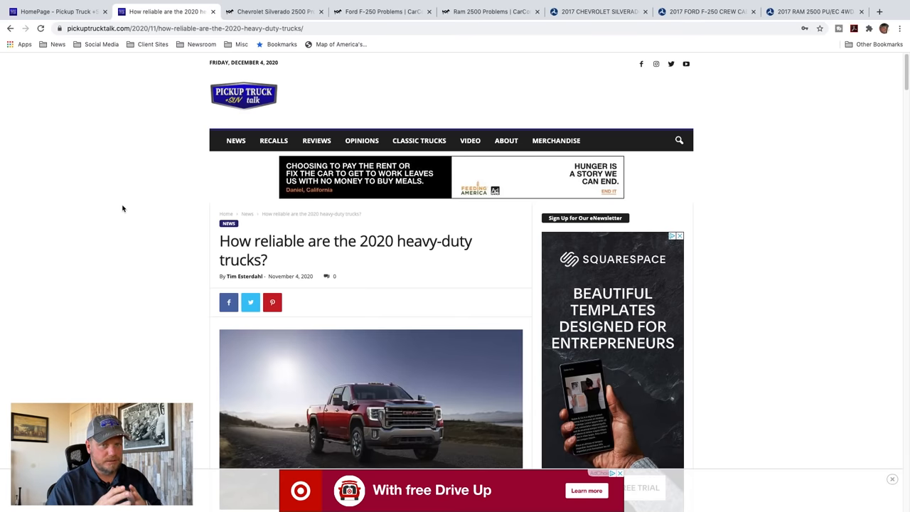
# Scroll through the intro to the Chevy/GMC 2500/3500 steering, transmission and Duramax issues
pyautogui.scroll(-3)
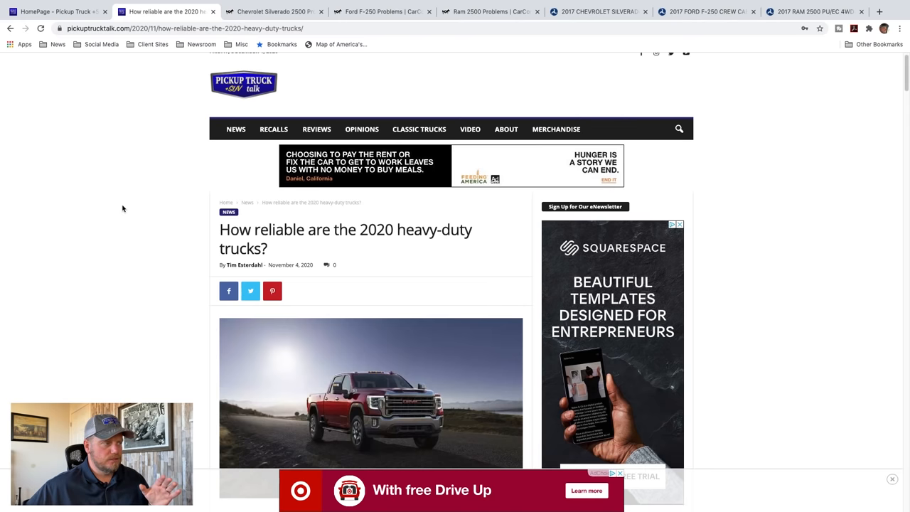
pyautogui.scroll(-3)
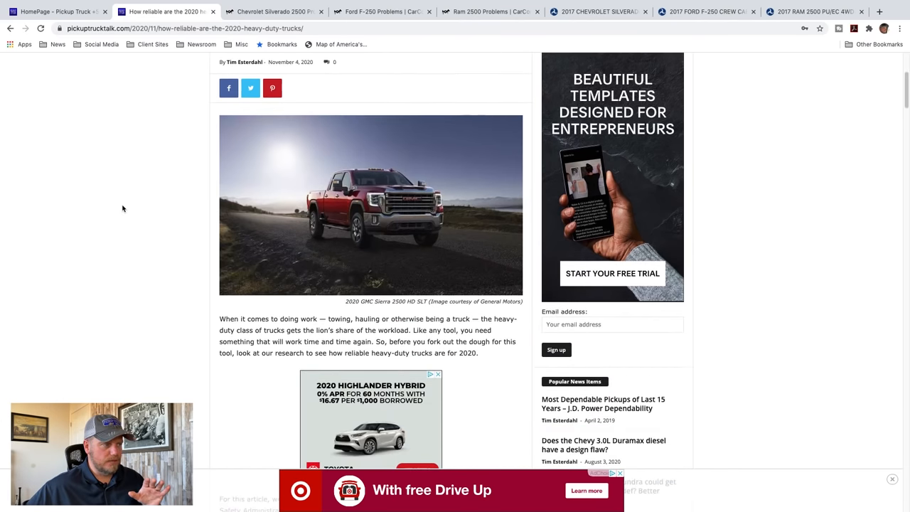
pyautogui.scroll(-3)
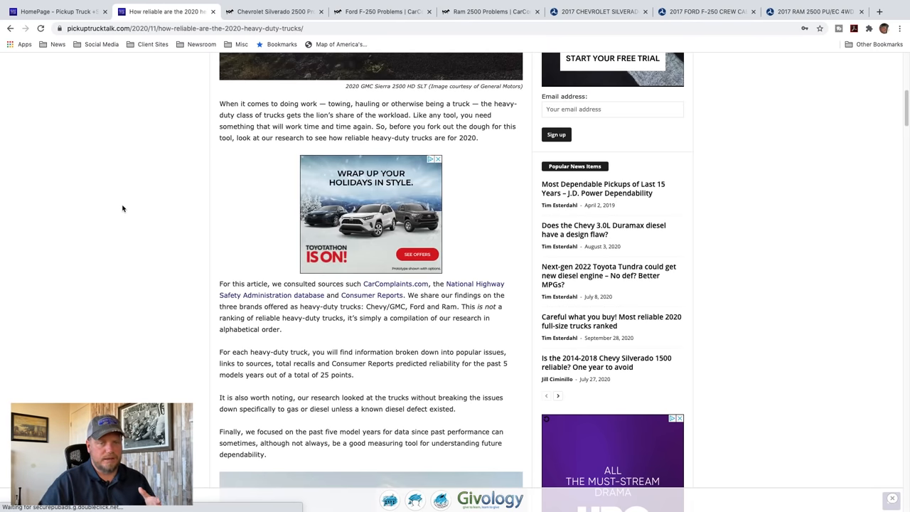
pyautogui.scroll(-3)
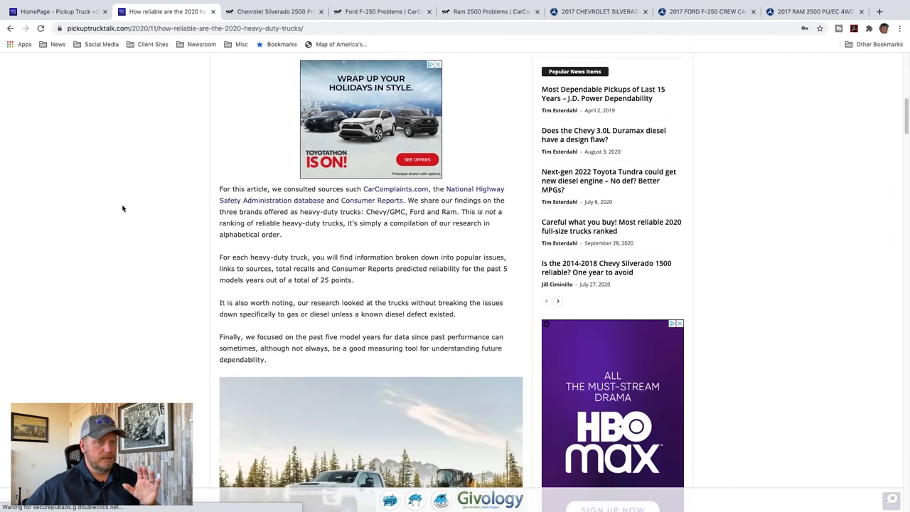
pyautogui.scroll(-3)
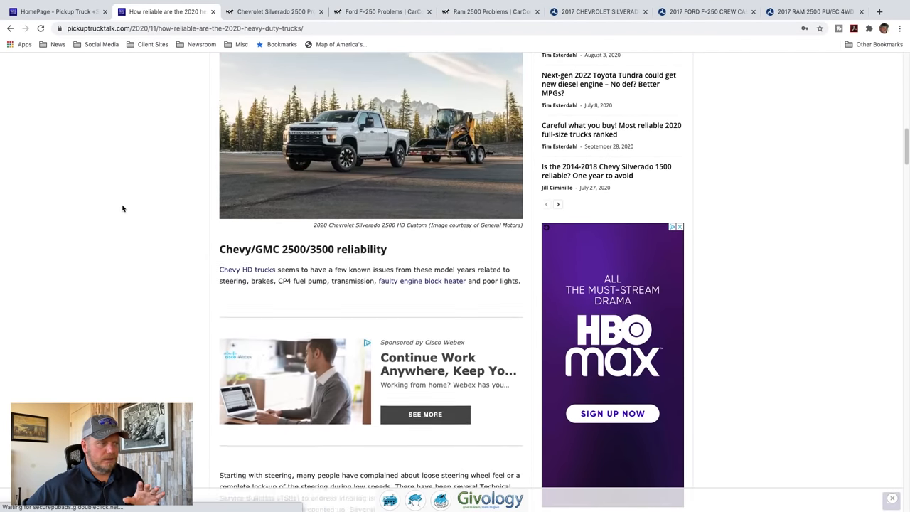
pyautogui.scroll(-3)
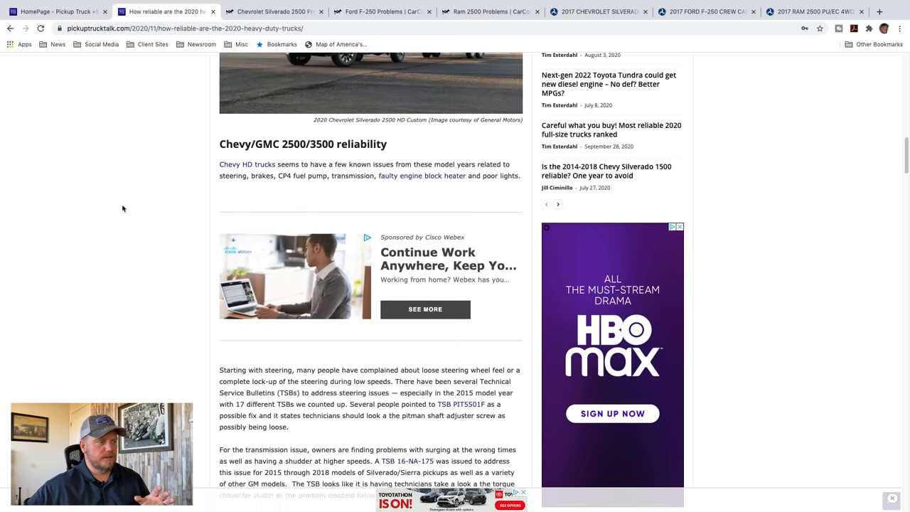
pyautogui.scroll(-3)
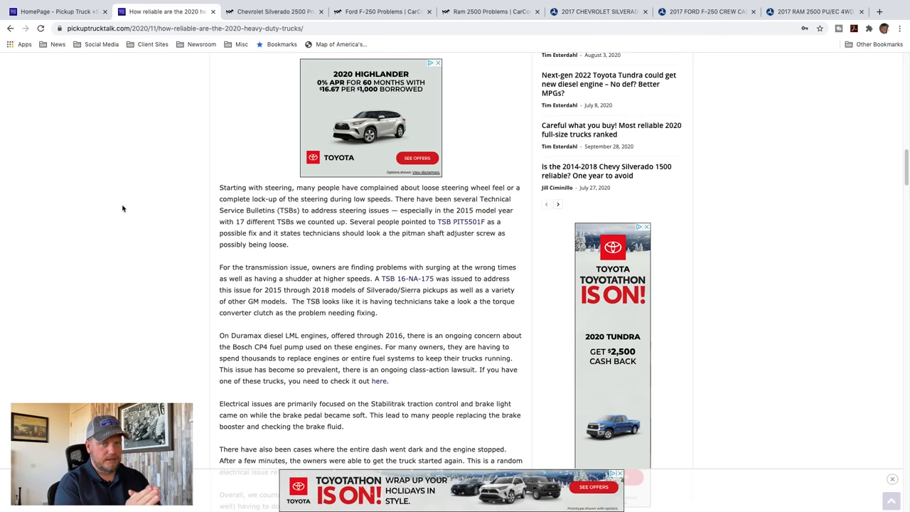
pyautogui.click(435, 63)
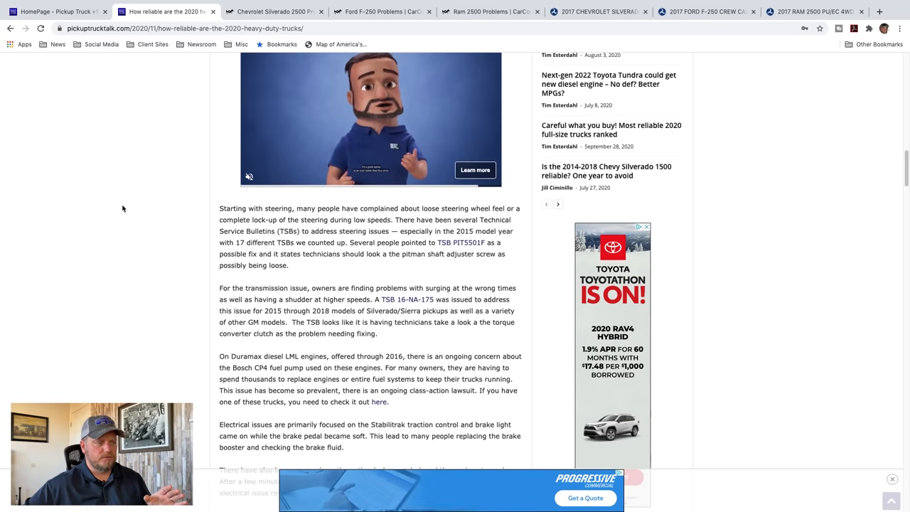
# Scroll to the Chevy section wrap-up with 60 recalls and Consumer Reports scores
pyautogui.scroll(-3)
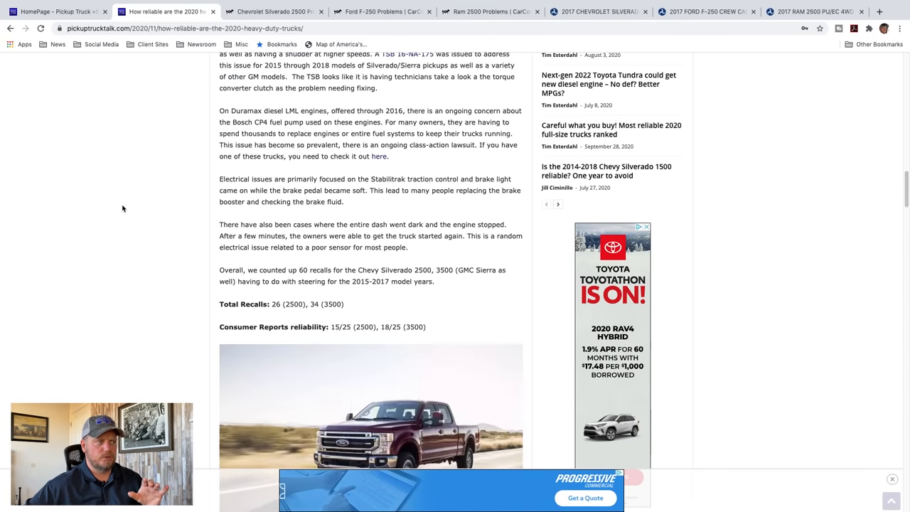
pyautogui.scroll(-3)
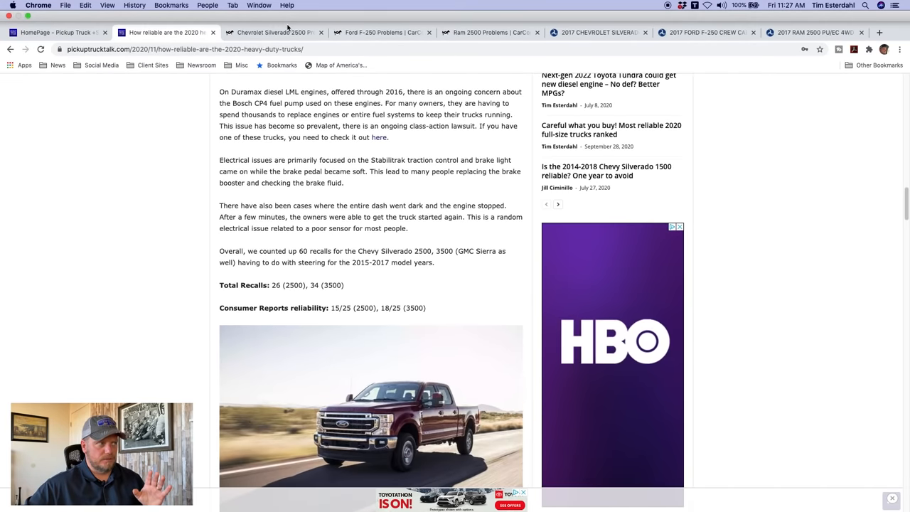
# Switch to the CarComplaints Chevrolet Silverado 2500 model year comparison page
pyautogui.click(273, 32)
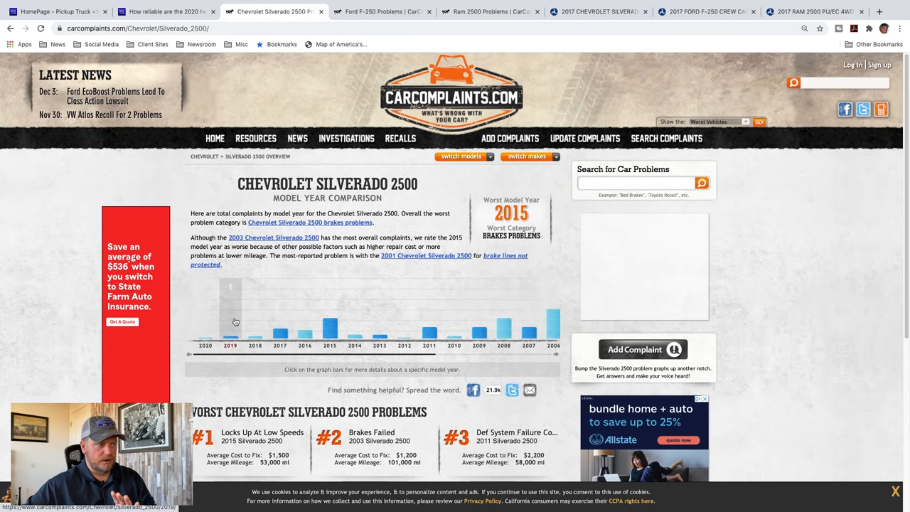
pyautogui.moveTo(330, 326)
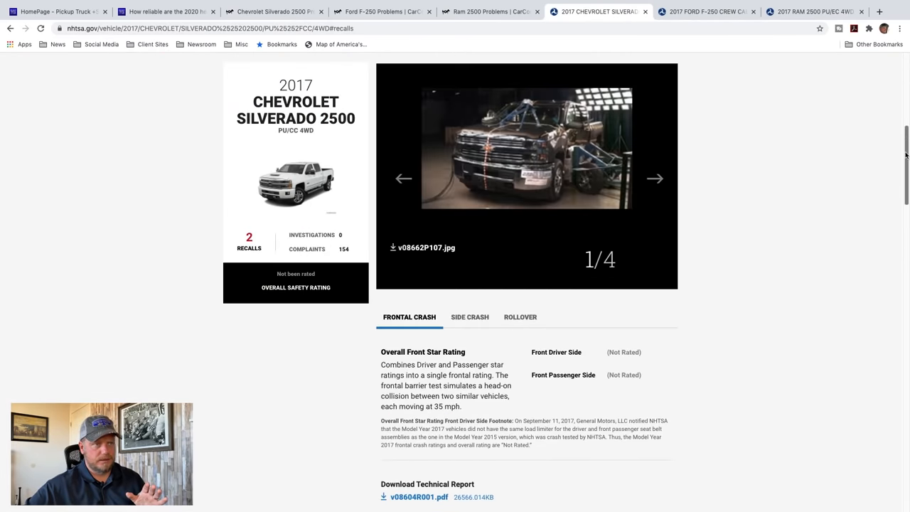
# Show the 154 complaints list on the NHTSA 2017 Silverado 2500 page
pyautogui.scroll(3)
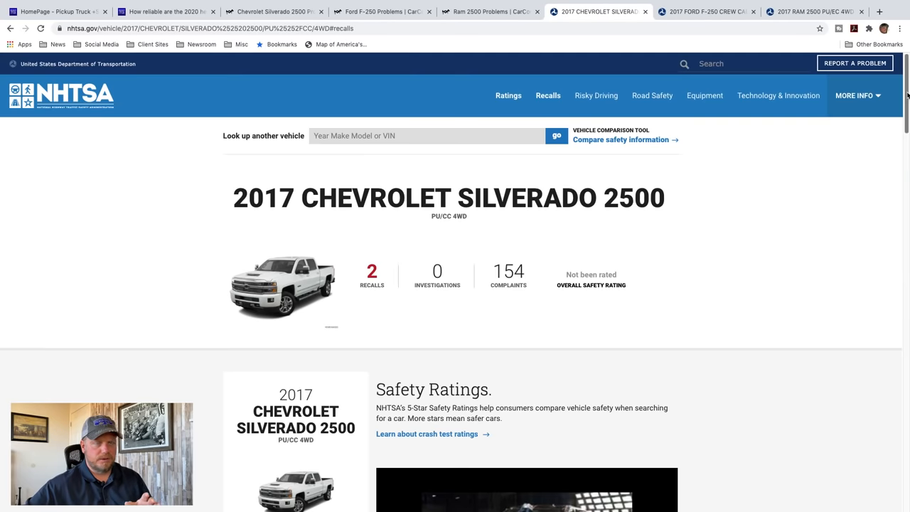
pyautogui.scroll(-3)
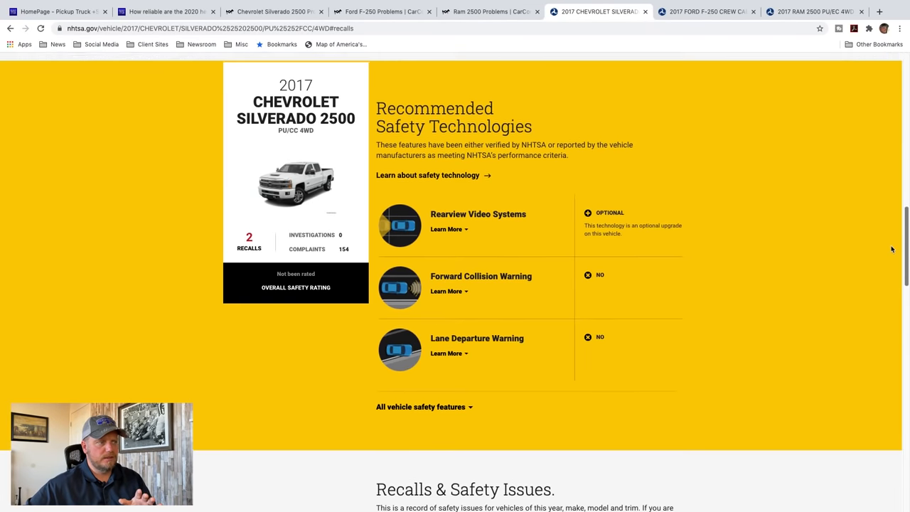
pyautogui.scroll(-3)
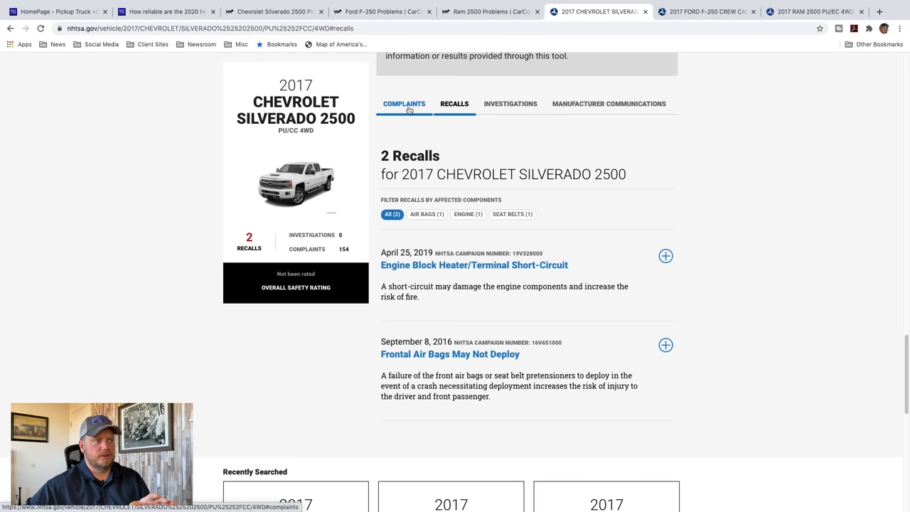
pyautogui.click(404, 102)
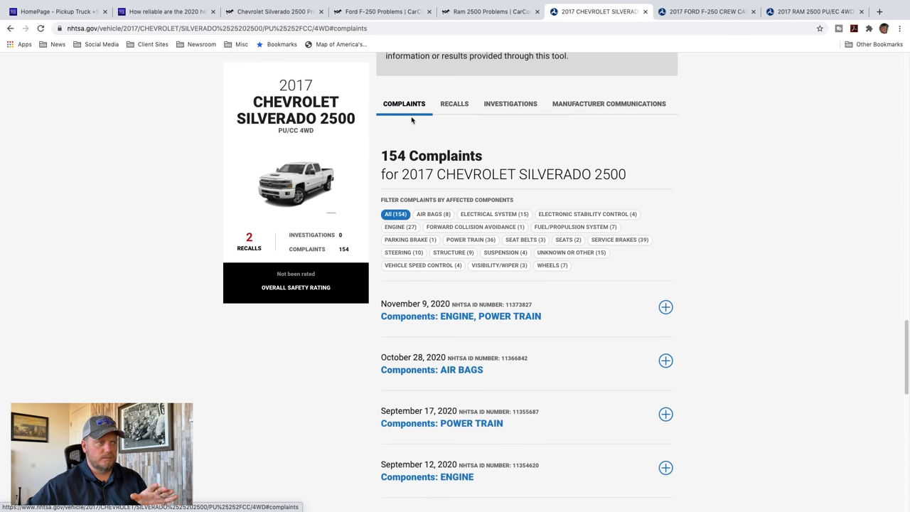
pyautogui.moveTo(640, 251)
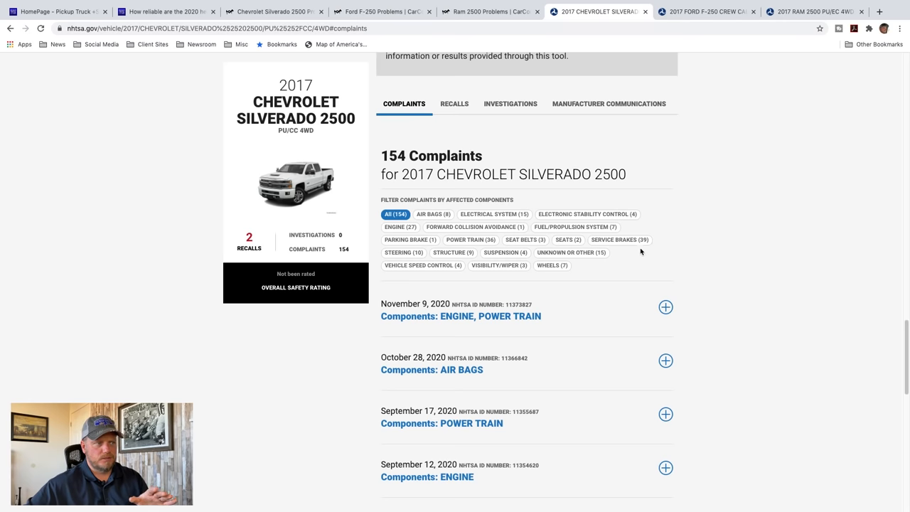
pyautogui.moveTo(637, 247)
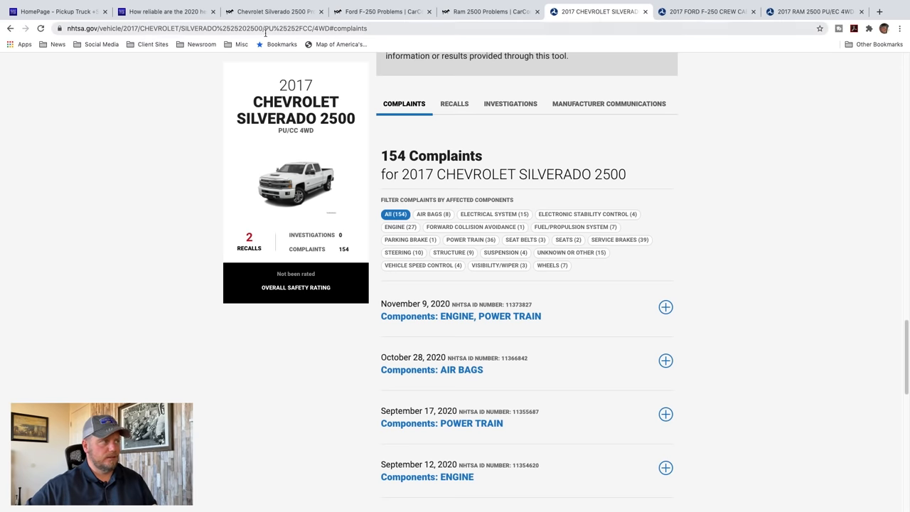
# Return to the reliability article and scroll to the Ford Super Duty death wobble section
pyautogui.click(163, 11)
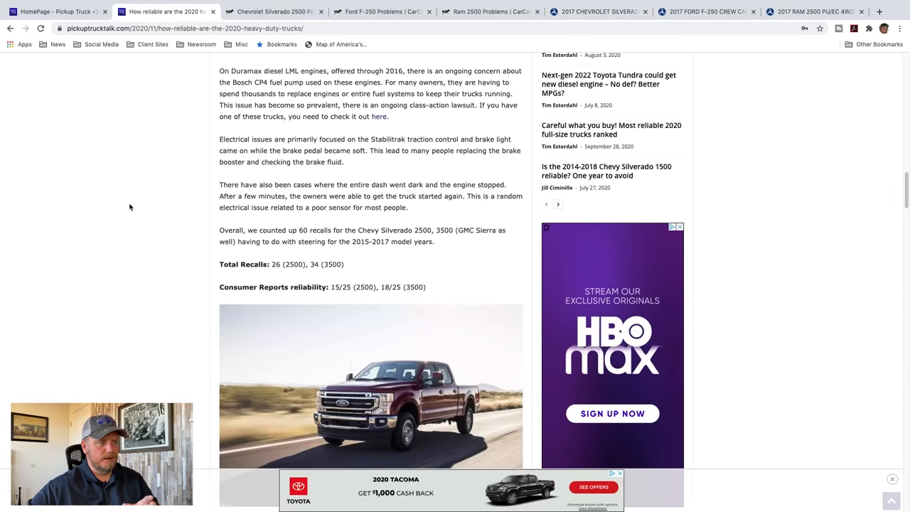
pyautogui.scroll(-3)
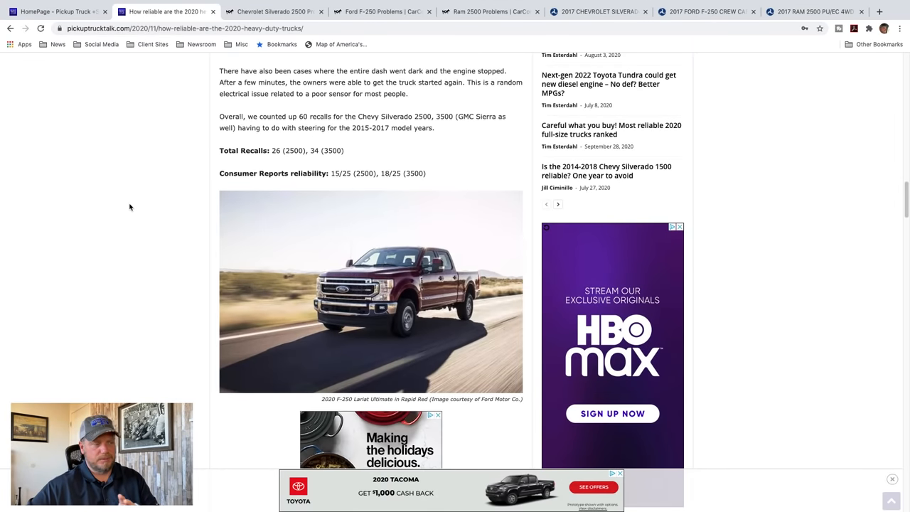
pyautogui.scroll(-3)
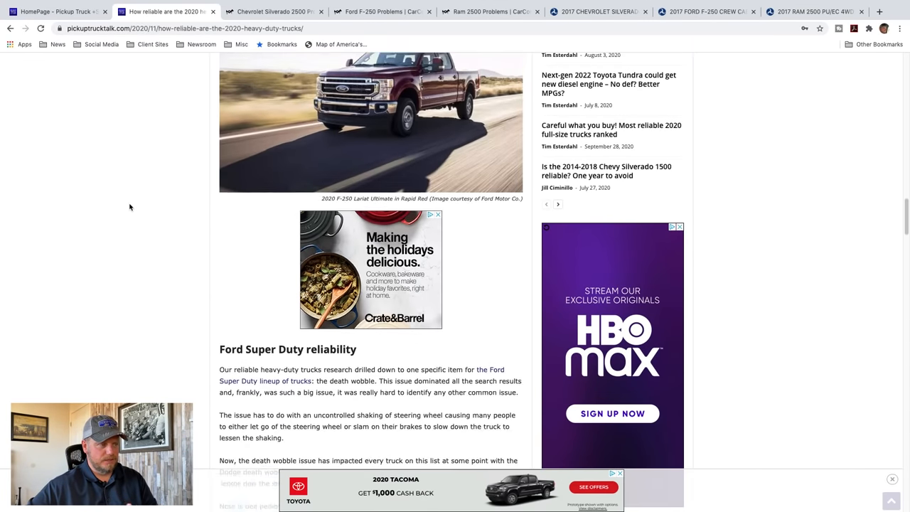
pyautogui.scroll(-3)
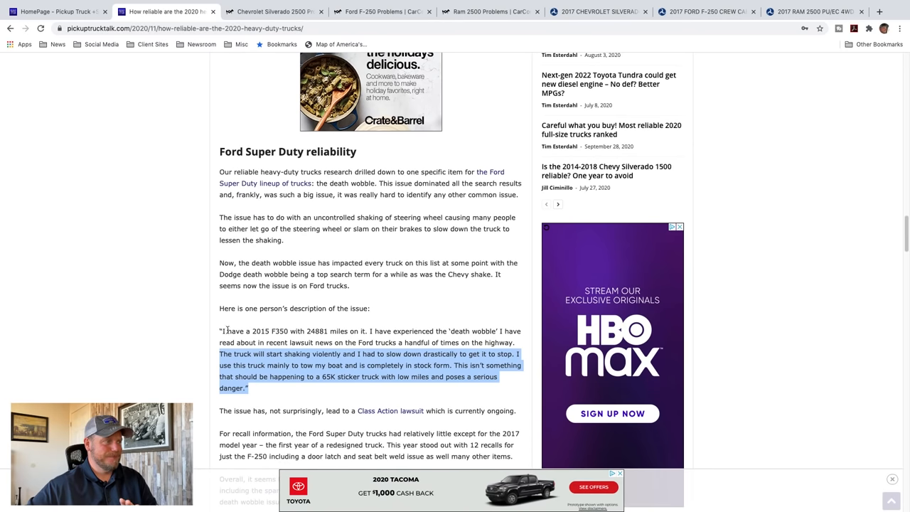
# Highlight part of the owner's death wobble quote, then clear the selection
pyautogui.click(168, 344)
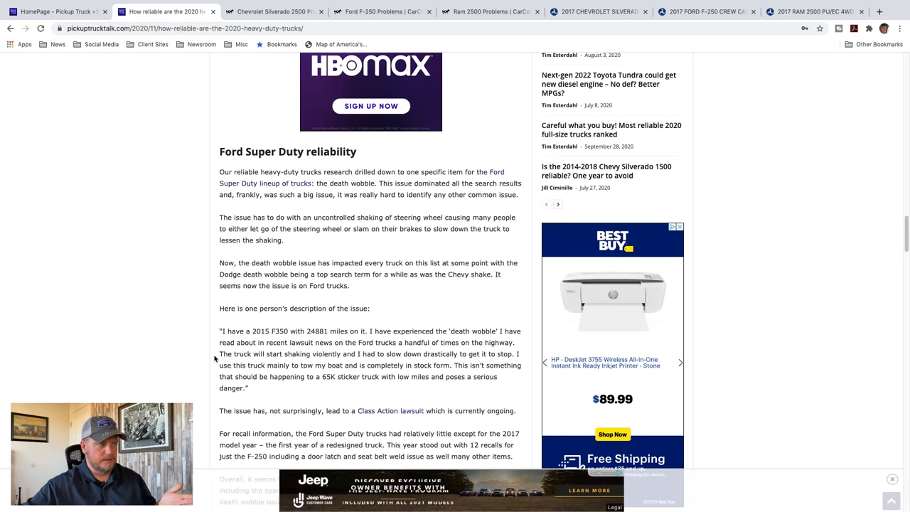
pyautogui.moveTo(219, 354); pyautogui.dragTo(353, 364)
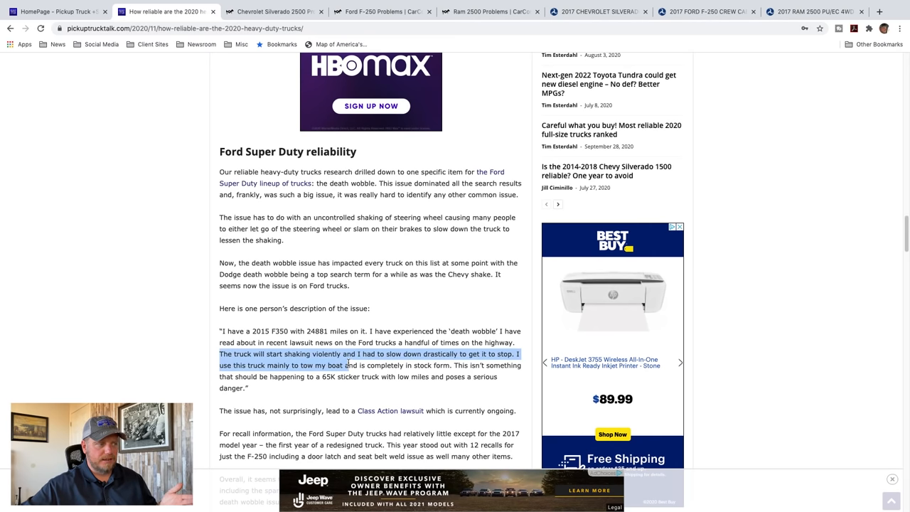
pyautogui.click(329, 364)
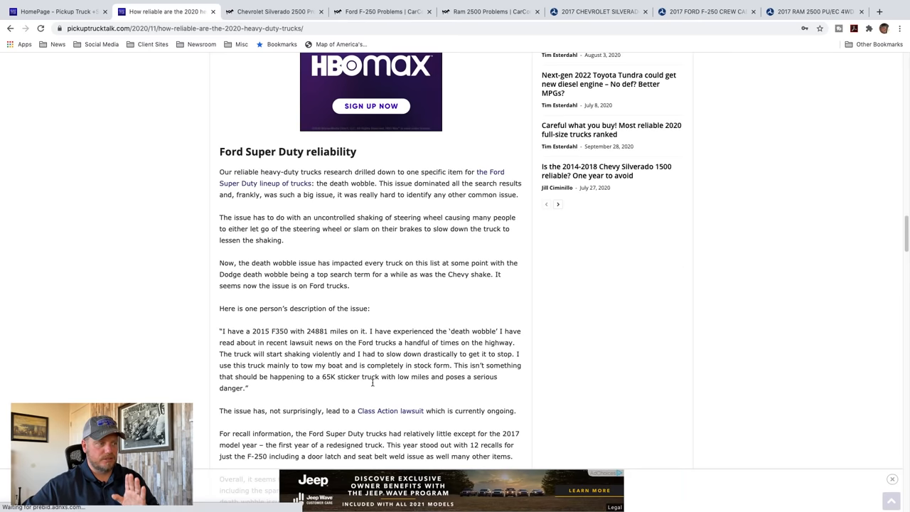
pyautogui.moveTo(372, 386)
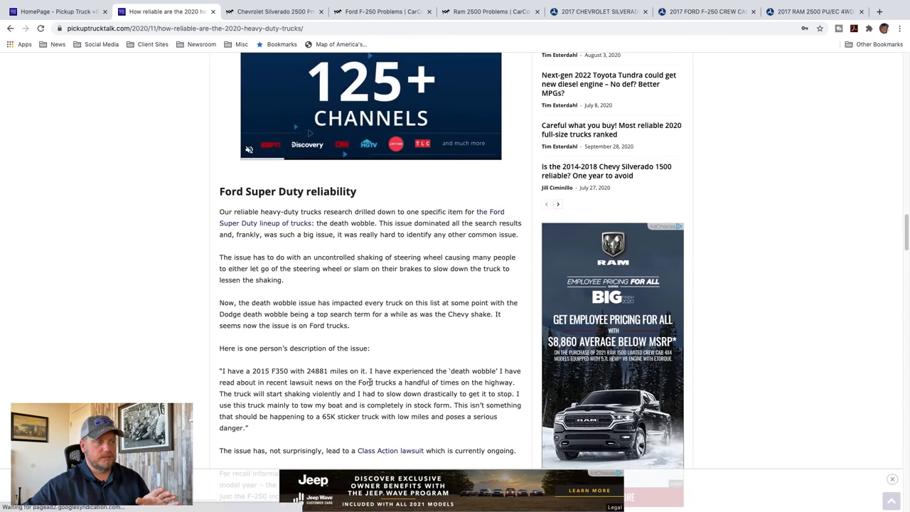
pyautogui.scroll(-3)
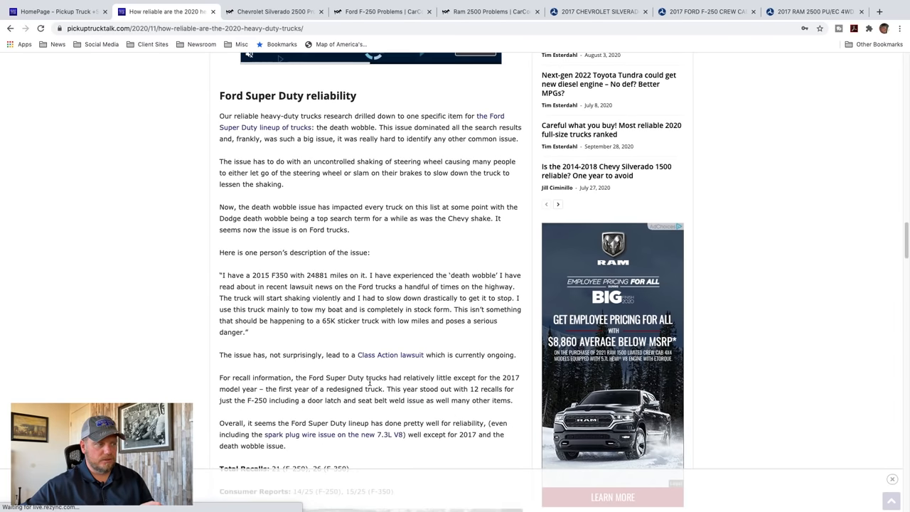
# Scroll to the Ford Super Duty recall totals, then switch to CarComplaints' Ford F-250 page
pyautogui.scroll(-3)
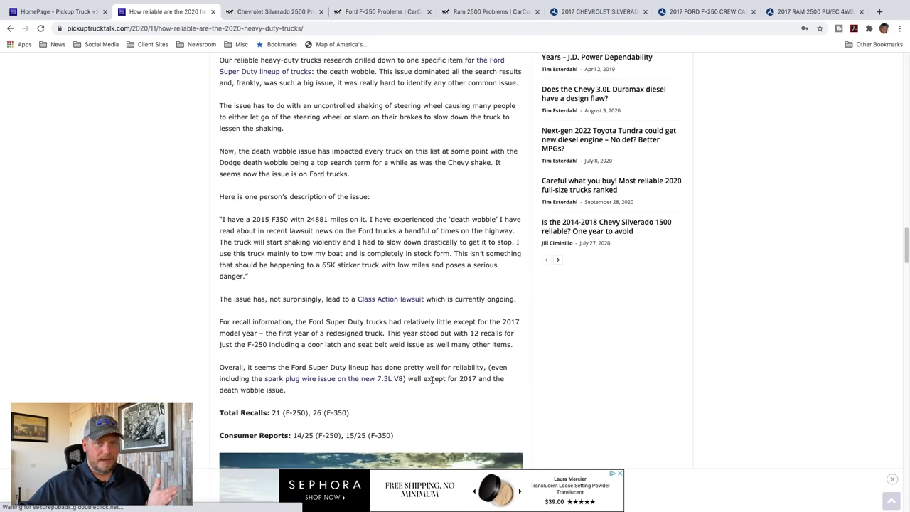
pyautogui.click(382, 11)
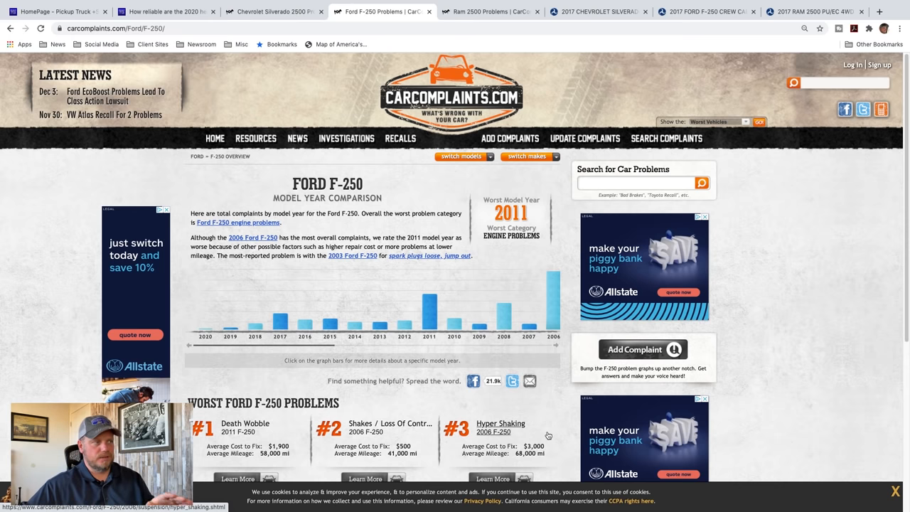
pyautogui.click(704, 11)
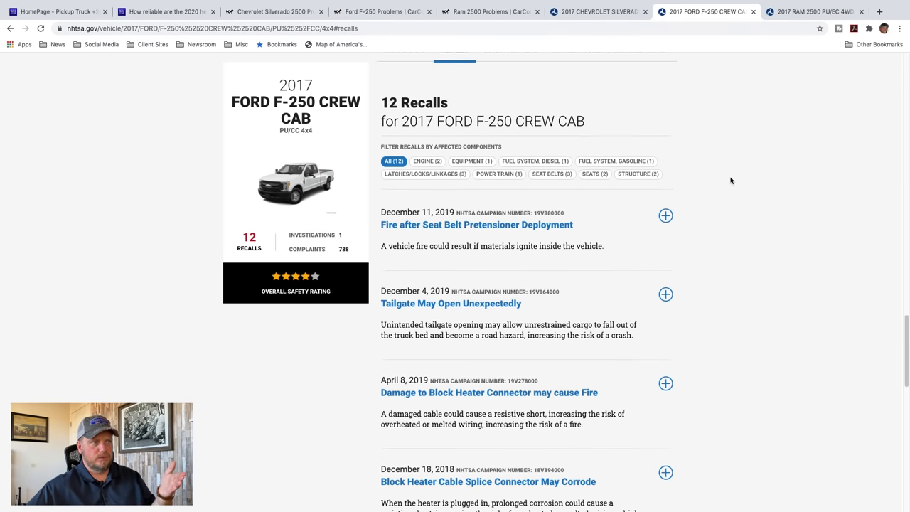
pyautogui.scroll(3)
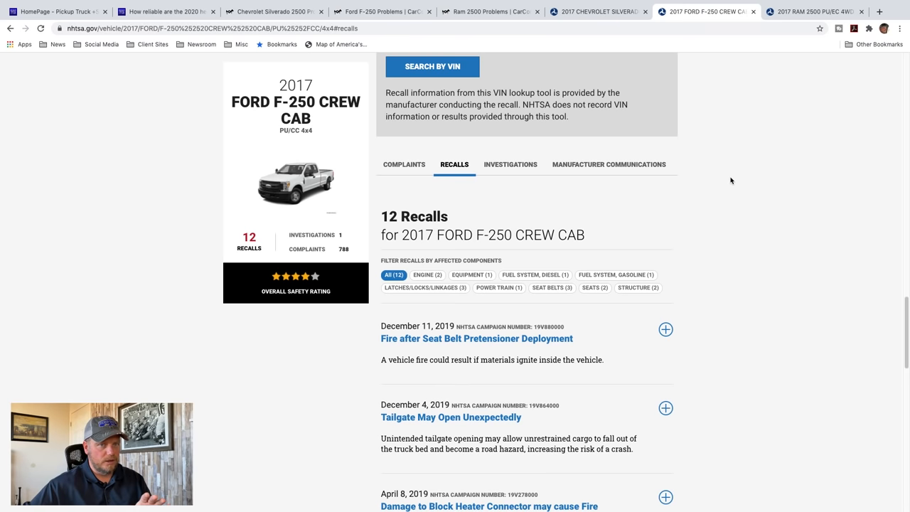
pyautogui.click(510, 165)
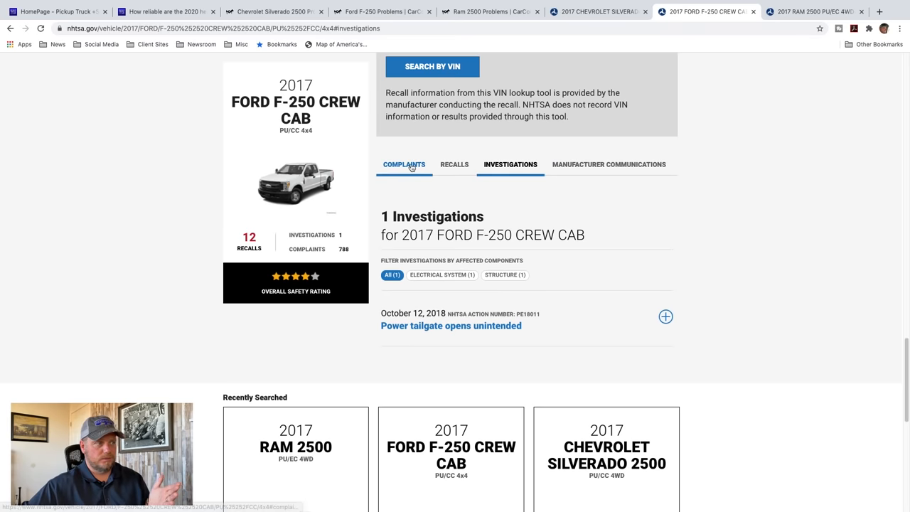
pyautogui.click(403, 165)
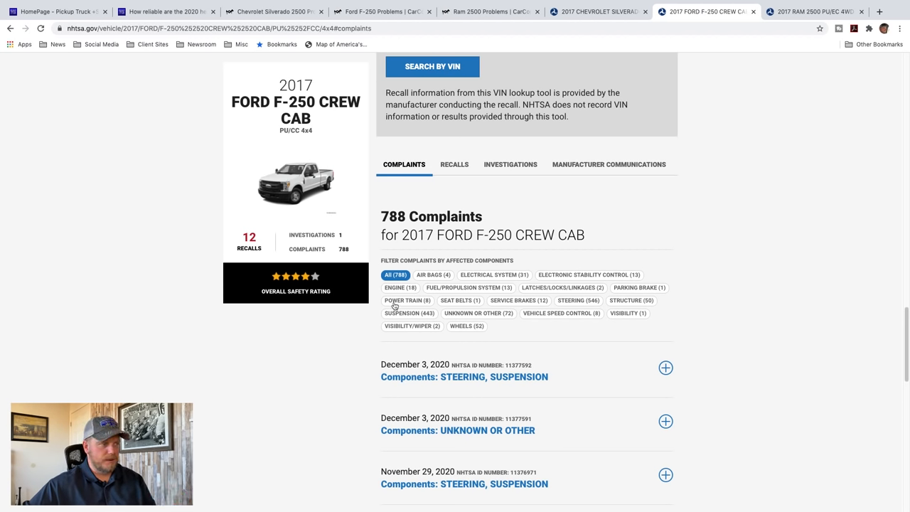
pyautogui.moveTo(568, 312)
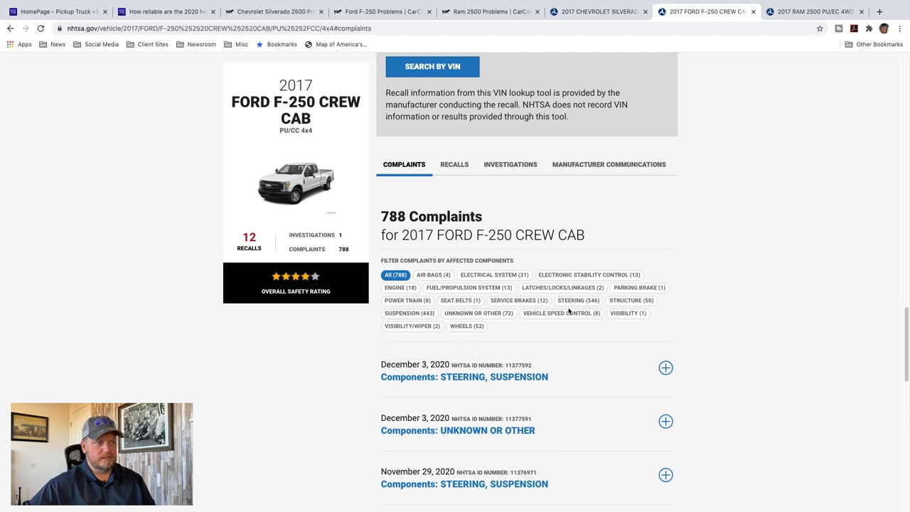
pyautogui.moveTo(718, 303)
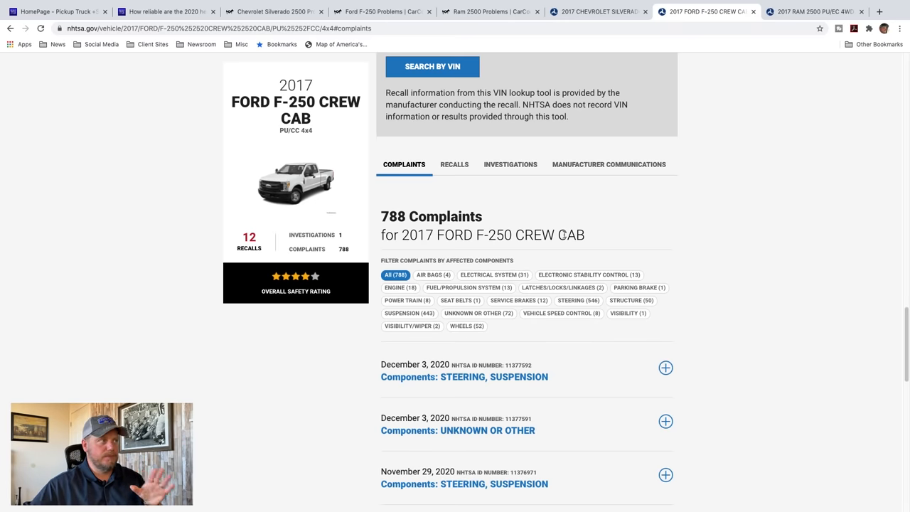
pyautogui.moveTo(640, 240)
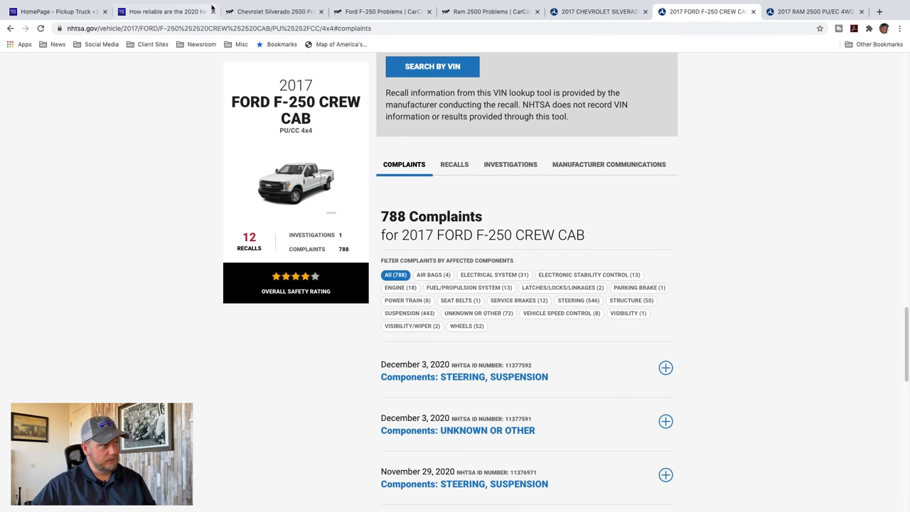
# Return to the article and scroll through the Ram 2500/3500 section to its 43 and 48 recalls
pyautogui.click(163, 11)
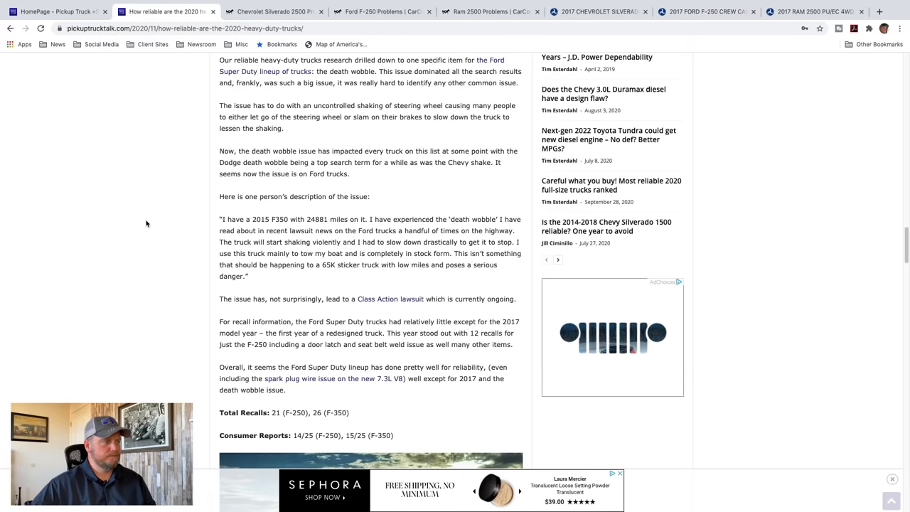
pyautogui.scroll(-3)
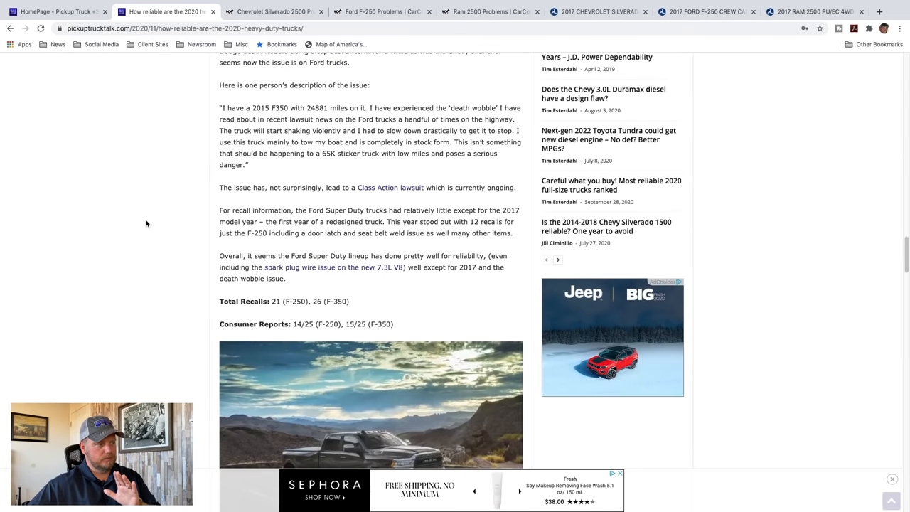
pyautogui.scroll(-3)
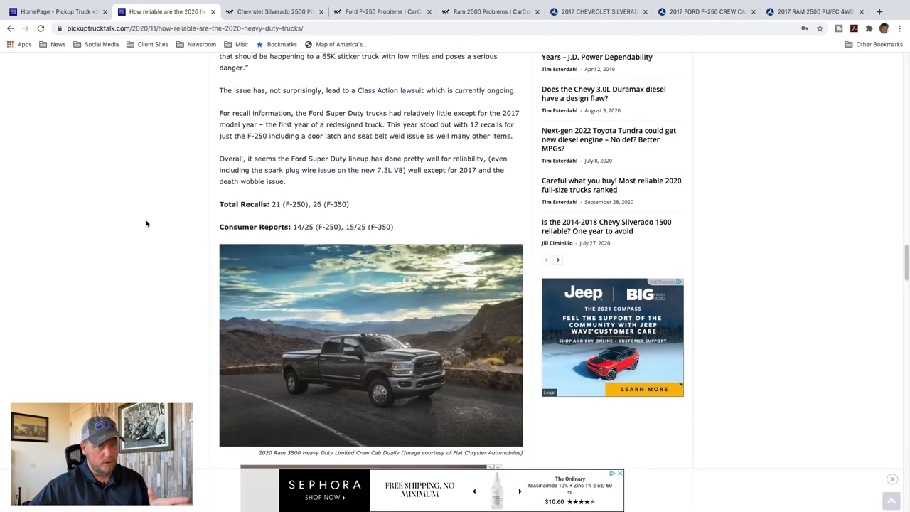
pyautogui.scroll(-3)
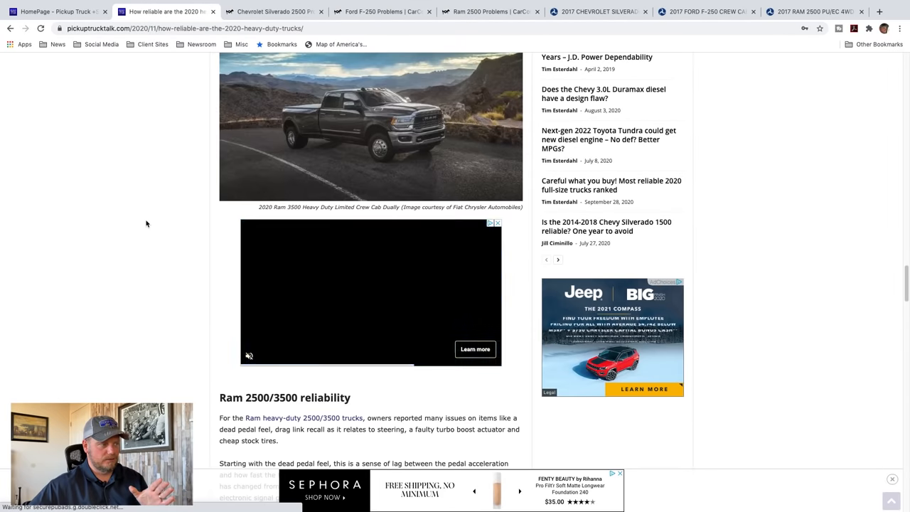
pyautogui.scroll(-3)
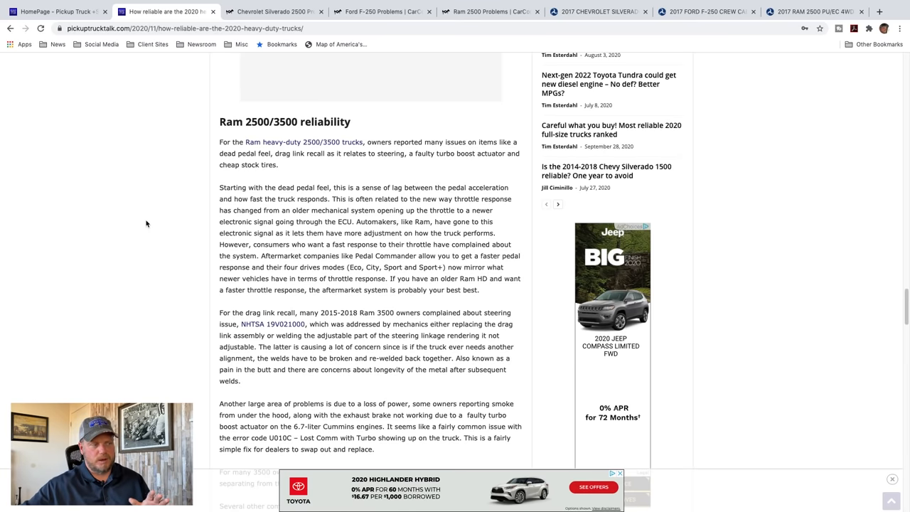
pyautogui.scroll(-3)
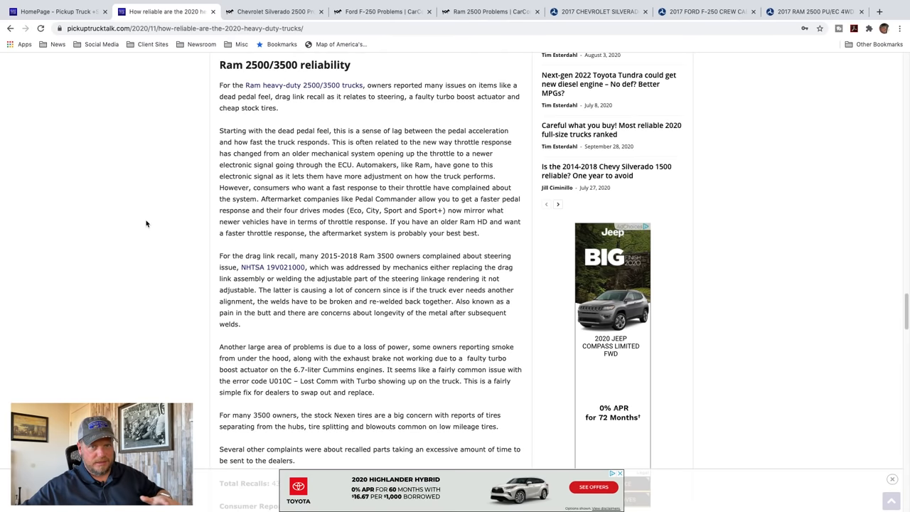
pyautogui.scroll(-3)
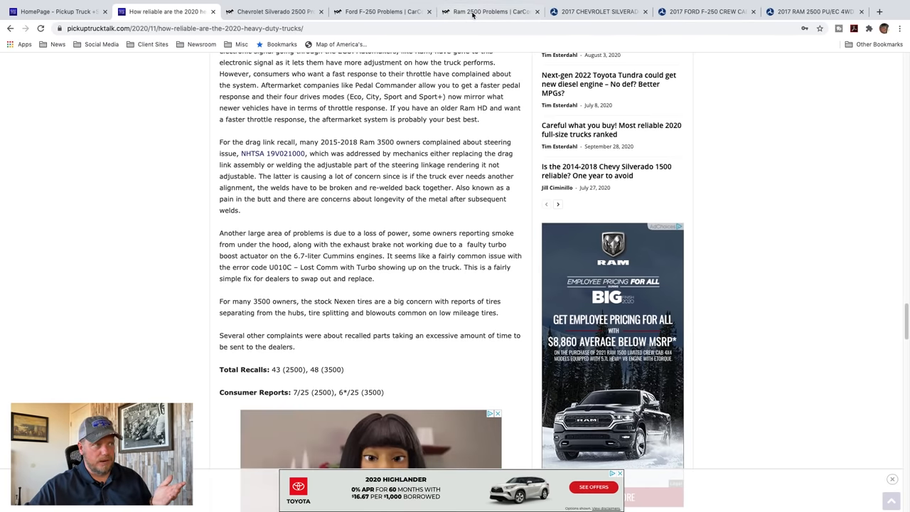
# Via the Ram 2500 CarComplaints and NHTSA tabs, show the 101 complaints for the 2017 Ram 2500
pyautogui.click(489, 12)
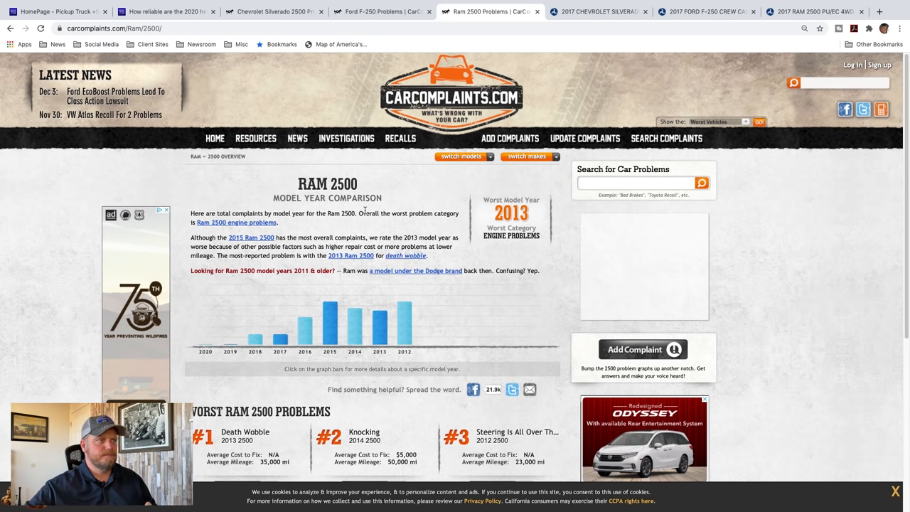
pyautogui.click(811, 11)
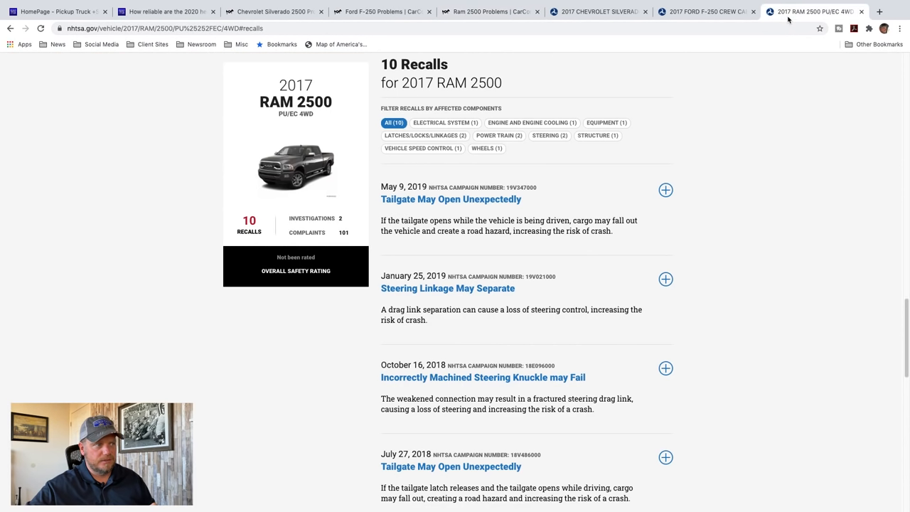
pyautogui.moveTo(759, 204)
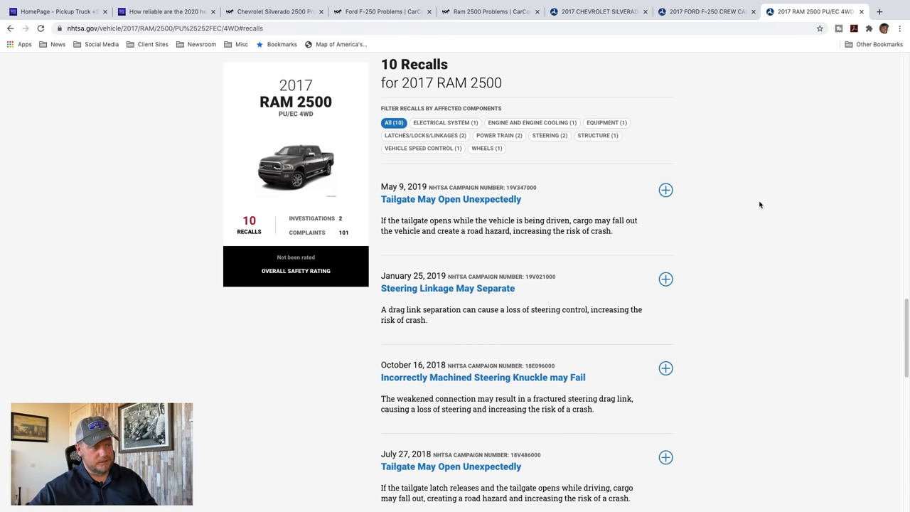
pyautogui.scroll(3)
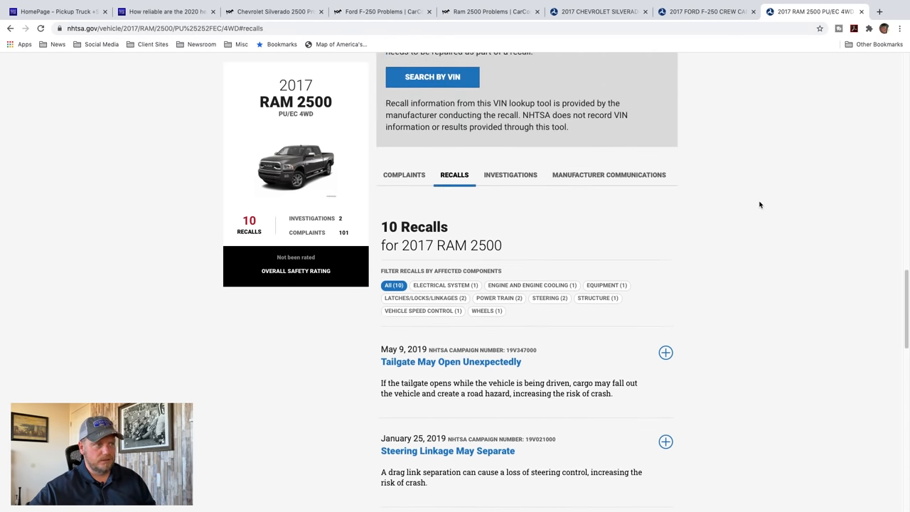
pyautogui.click(404, 175)
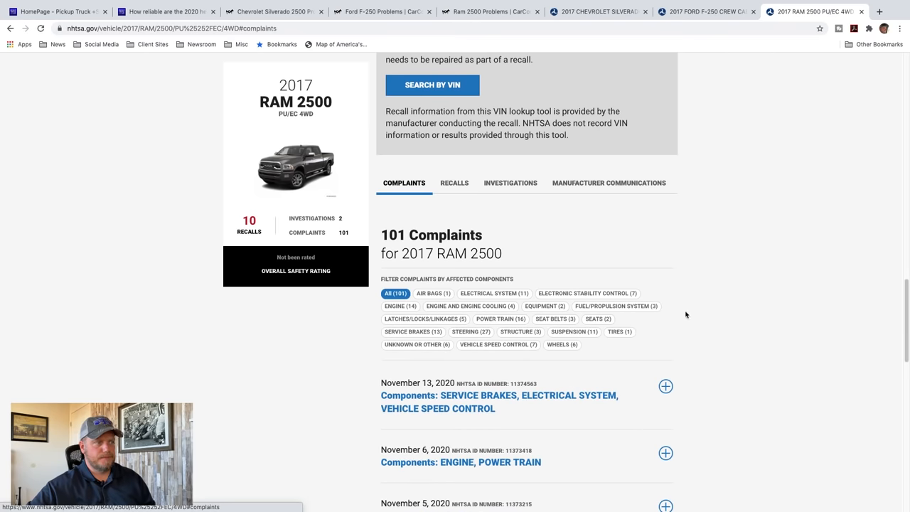
pyautogui.moveTo(750, 347)
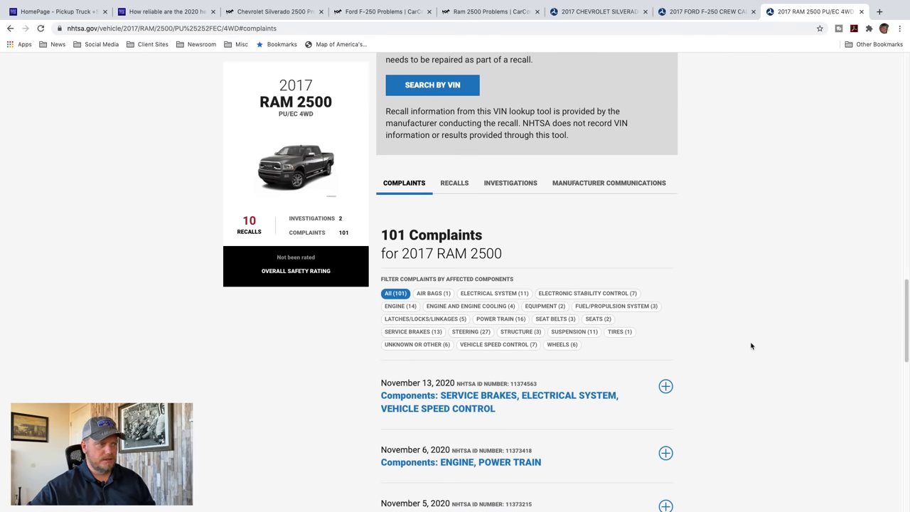